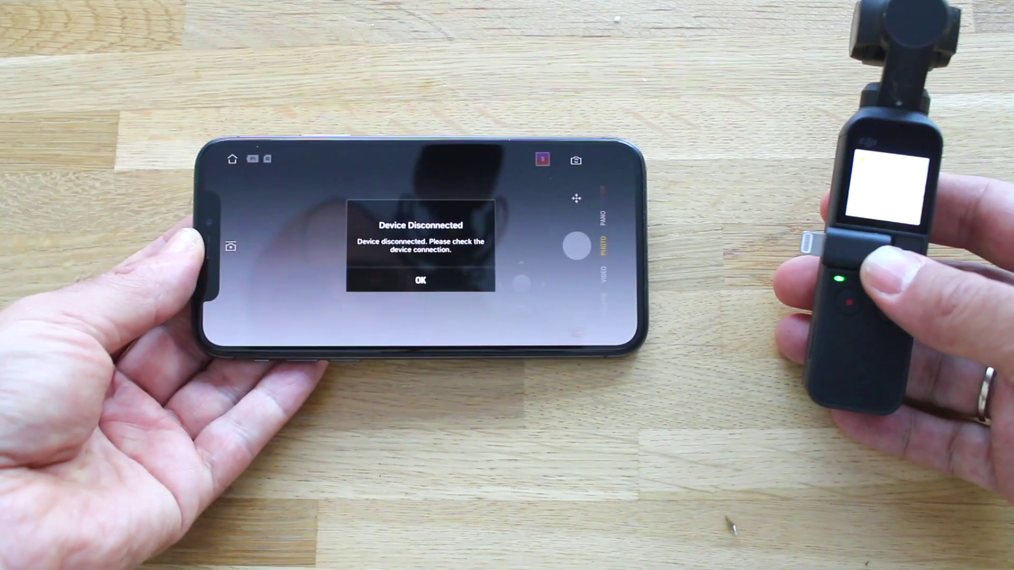
# - Dismiss the Device Disconnected error so DJI Mimo shows its featured-videos home screen
pyautogui.click(421, 280)
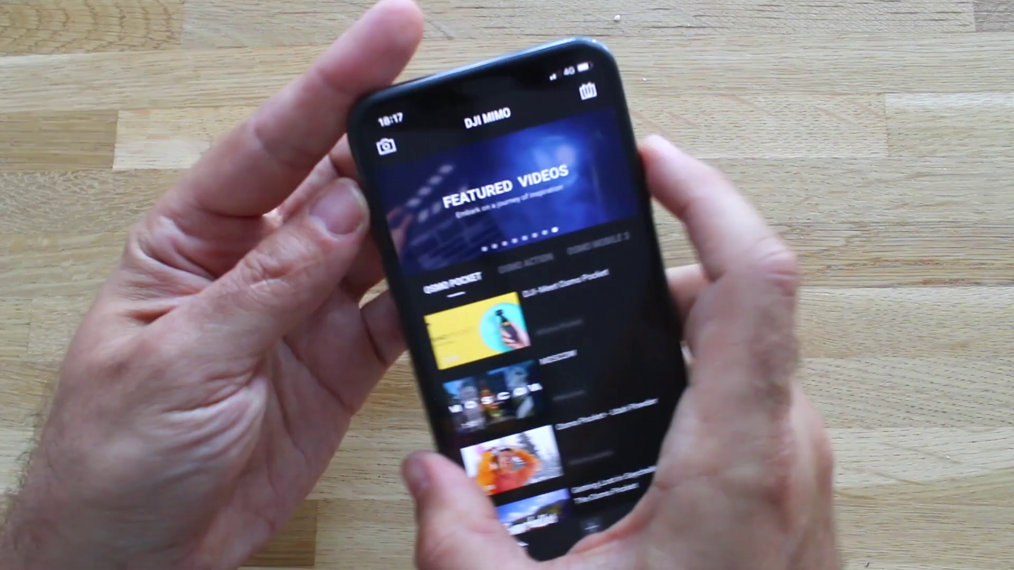